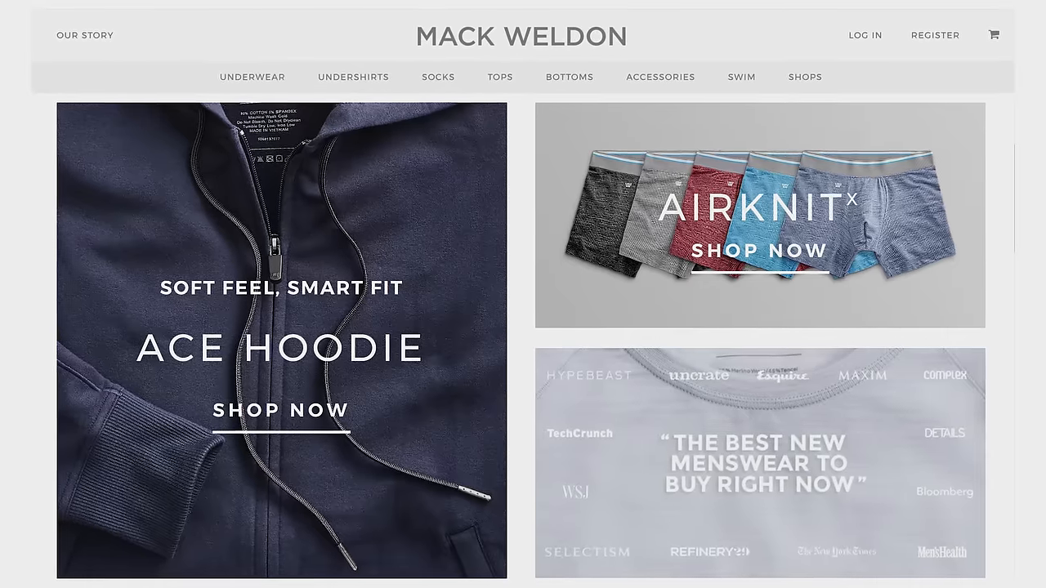
pyautogui.scroll(-3)
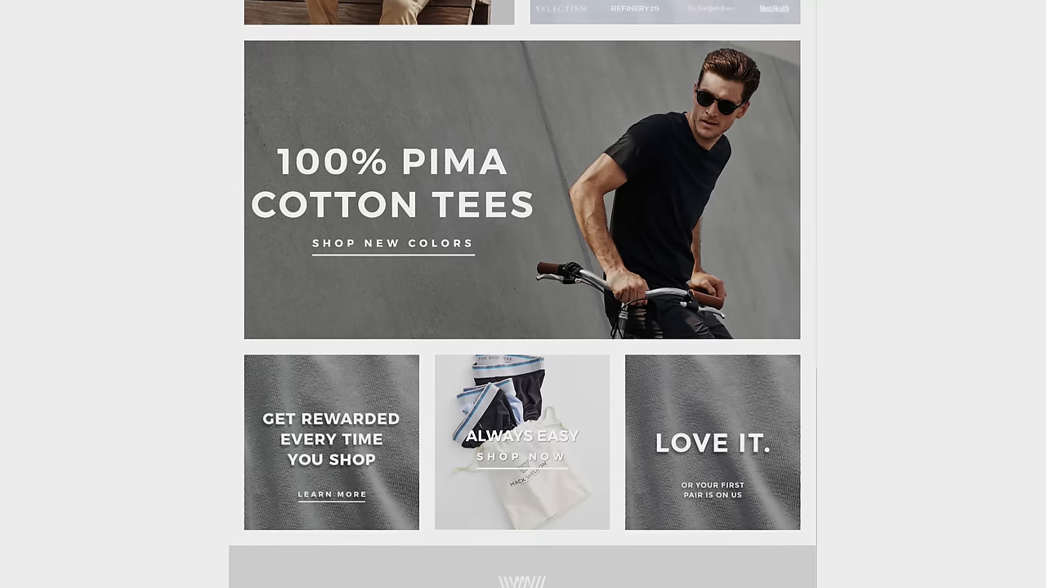